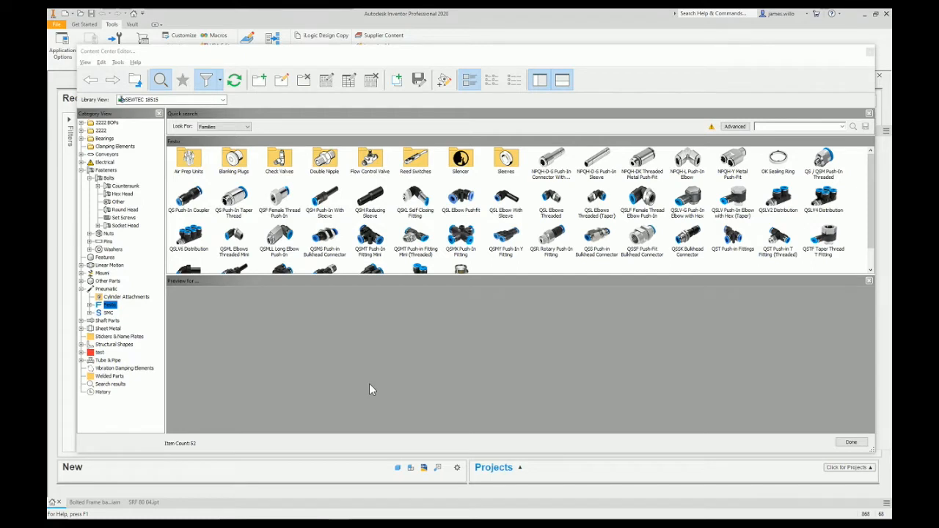
mouse_move(378, 375)
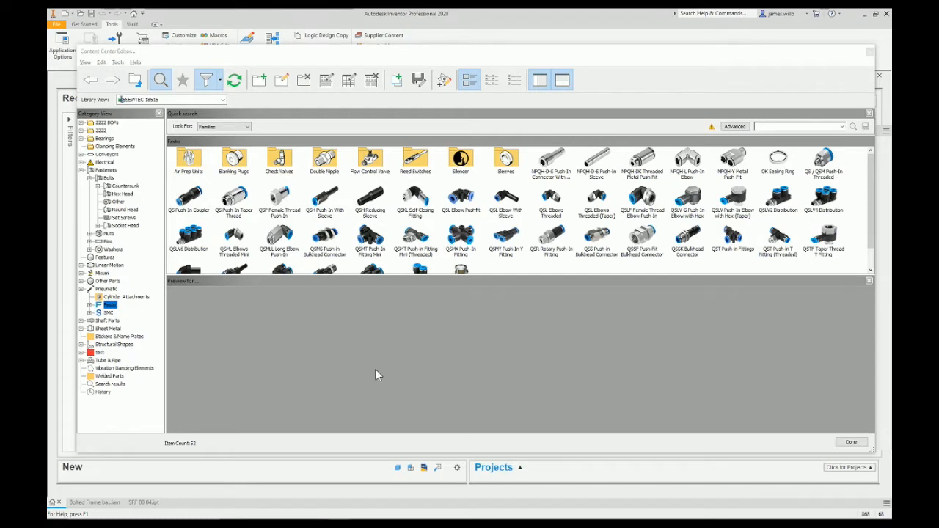
Crop the canvas to the 56 × 44 folder icon and pencil its white ring yellow.
click(106, 170)
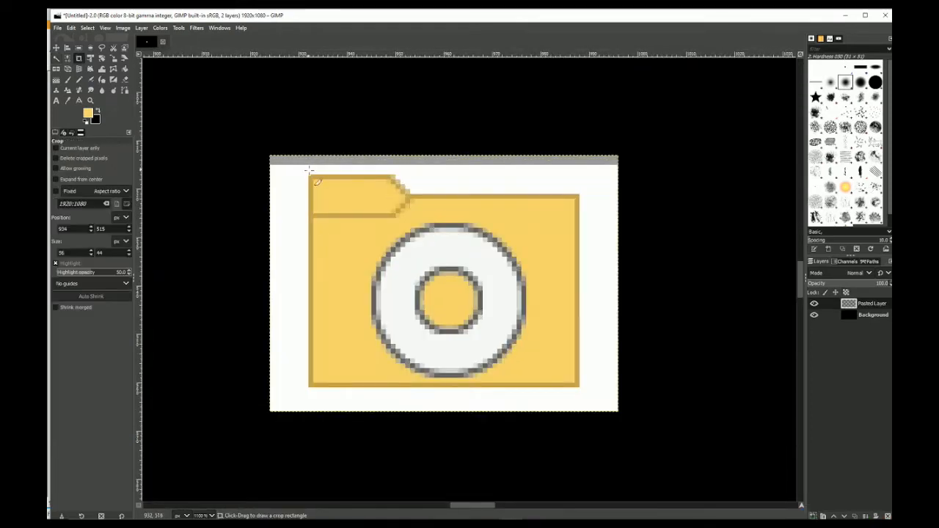
drag(308, 171, 579, 390)
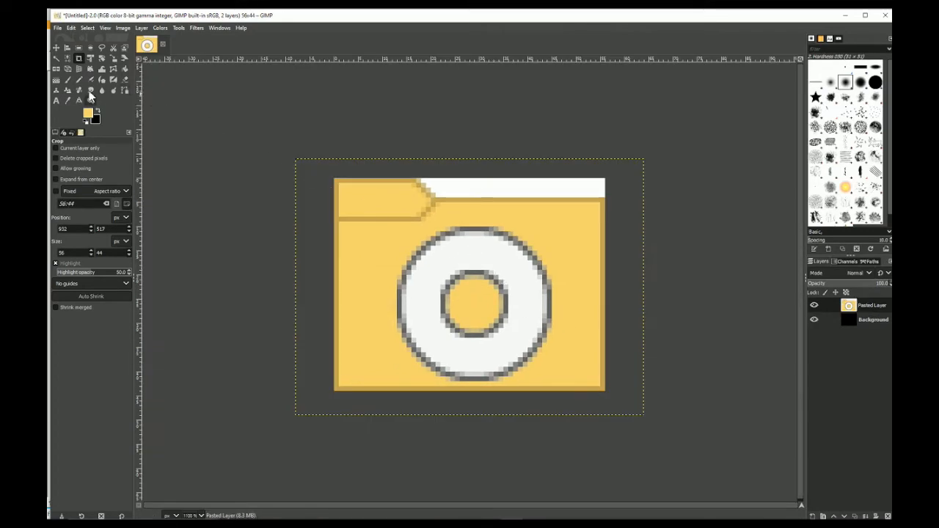
click(91, 90)
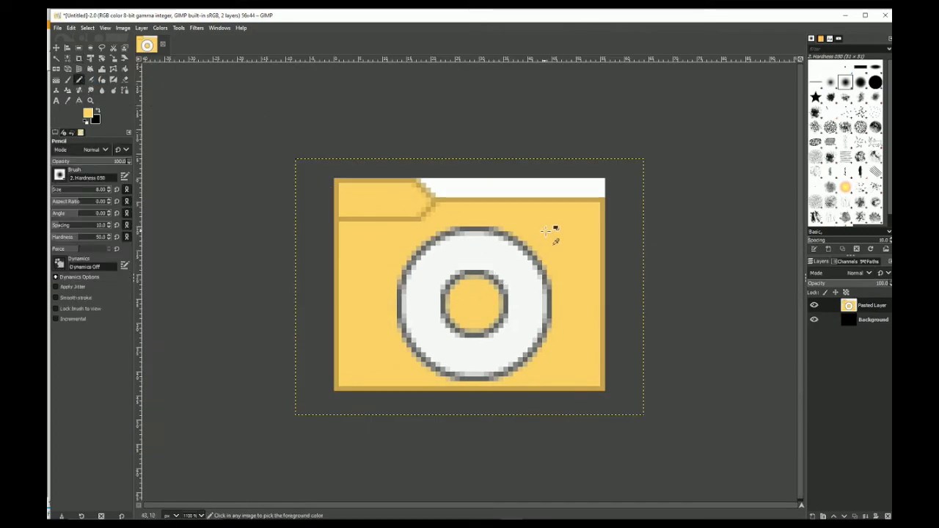
drag(546, 231, 415, 304)
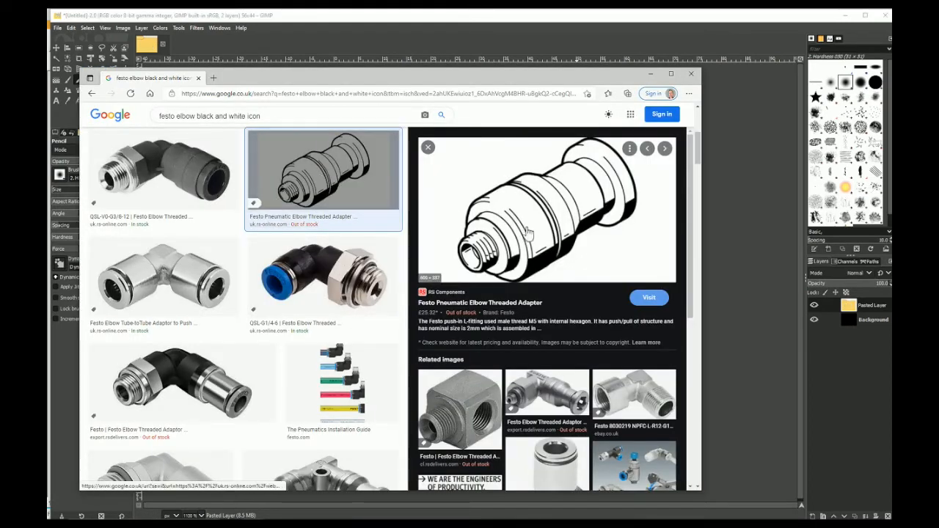
Bring up the image options for the Festo threaded elbow adapter drawing to copy it.
right_click(528, 233)
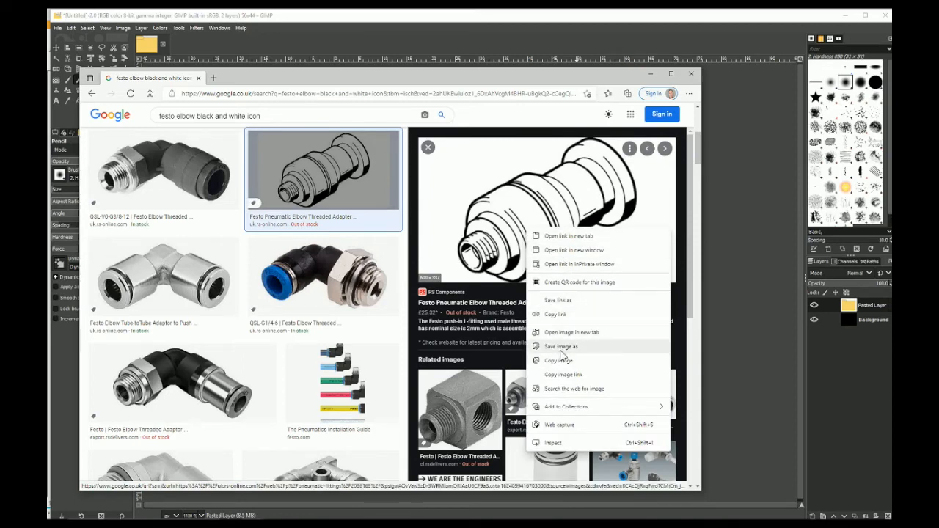
mouse_move(557, 360)
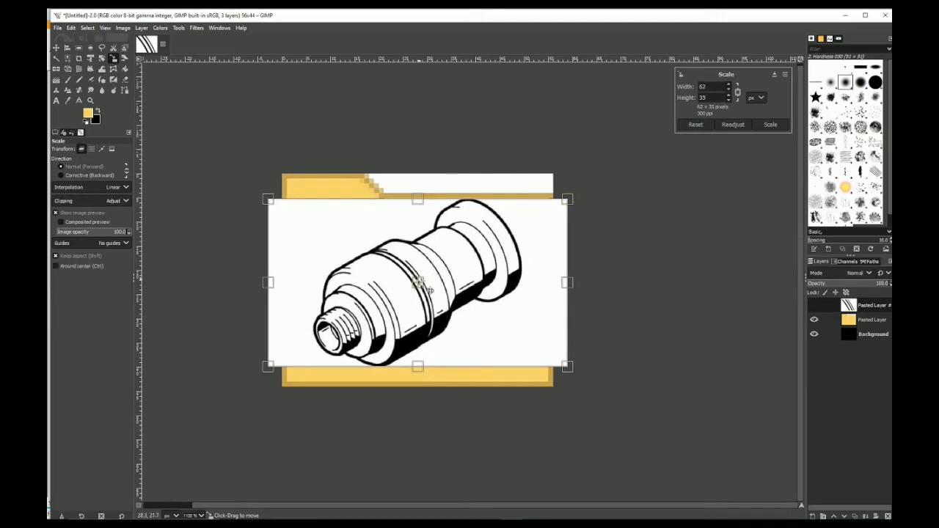
Scale the pasted Festo adapter layer to 62 × 33 pixels.
click(770, 124)
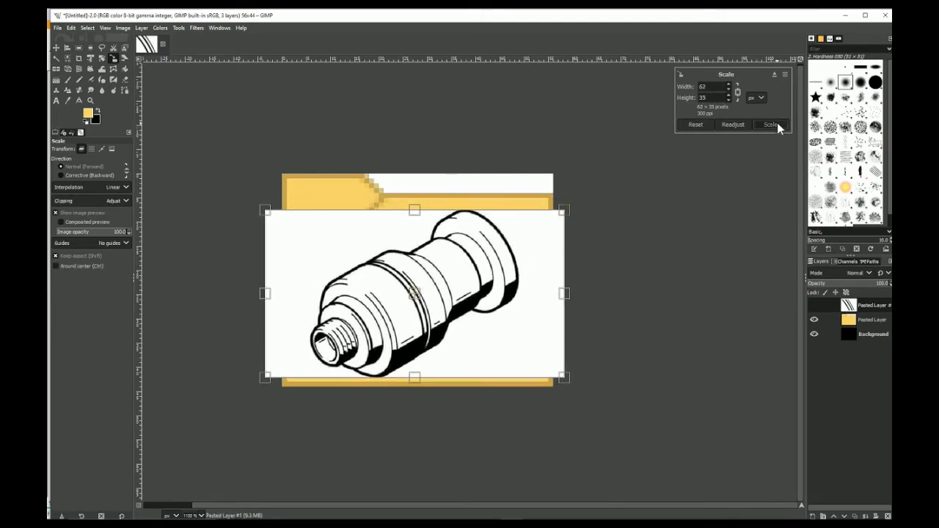
click(770, 124)
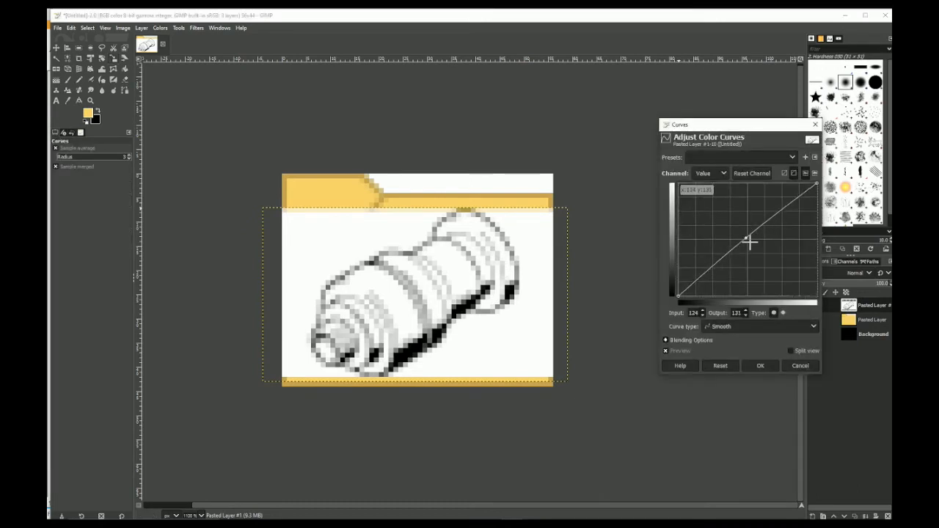
Darken the adapter drawing with a downward Curves adjustment.
drag(750, 240, 763, 253)
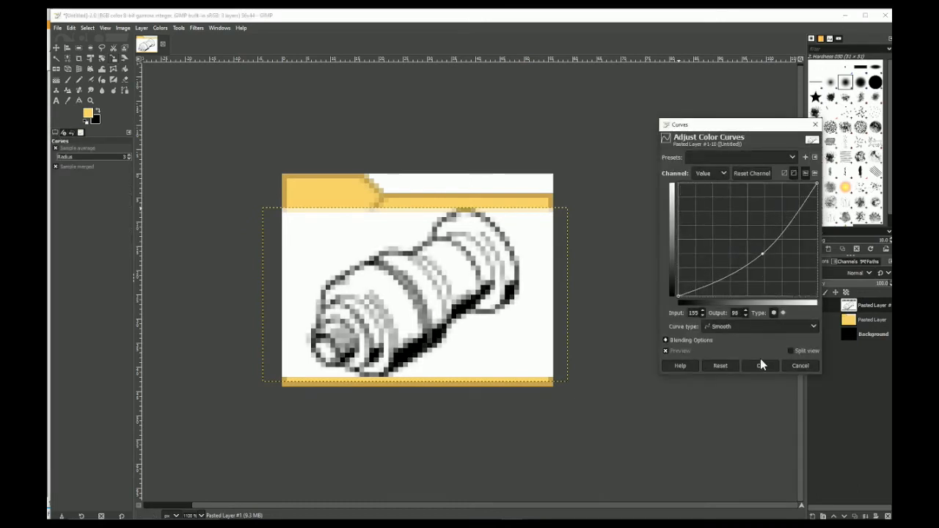
click(760, 365)
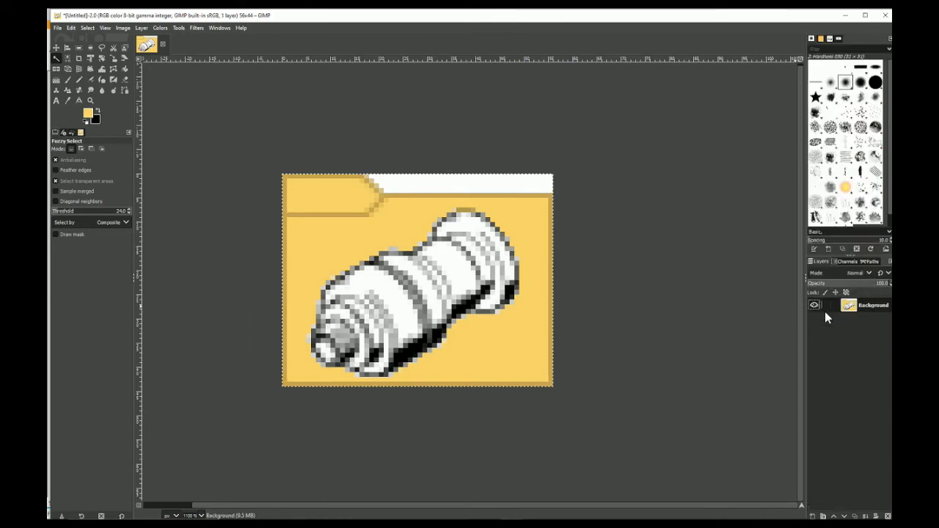
mouse_move(656, 256)
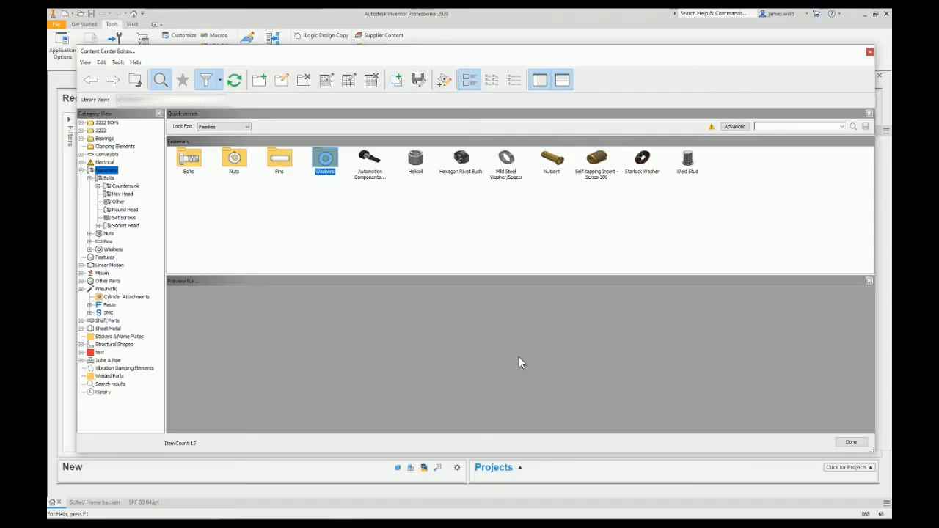
Bring up the context menu for the Washers category in Content Center Editor.
right_click(325, 160)
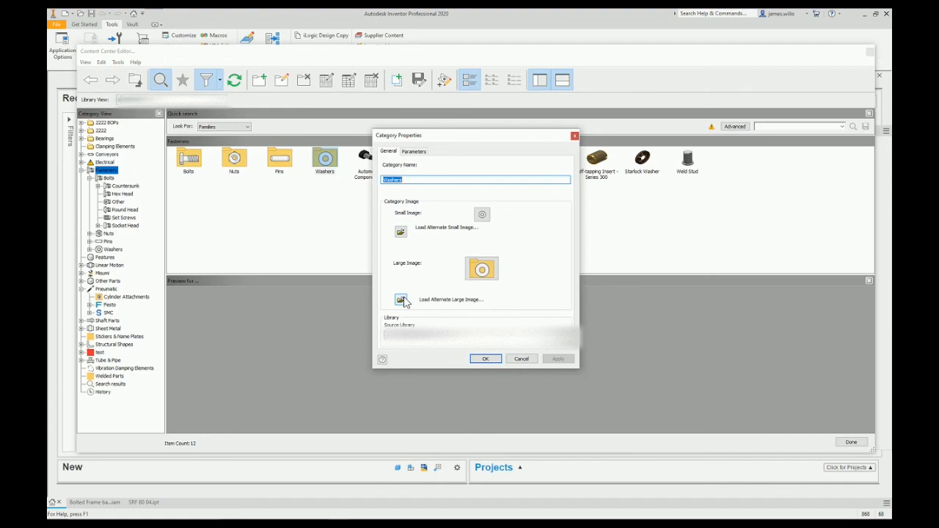
mouse_move(426, 308)
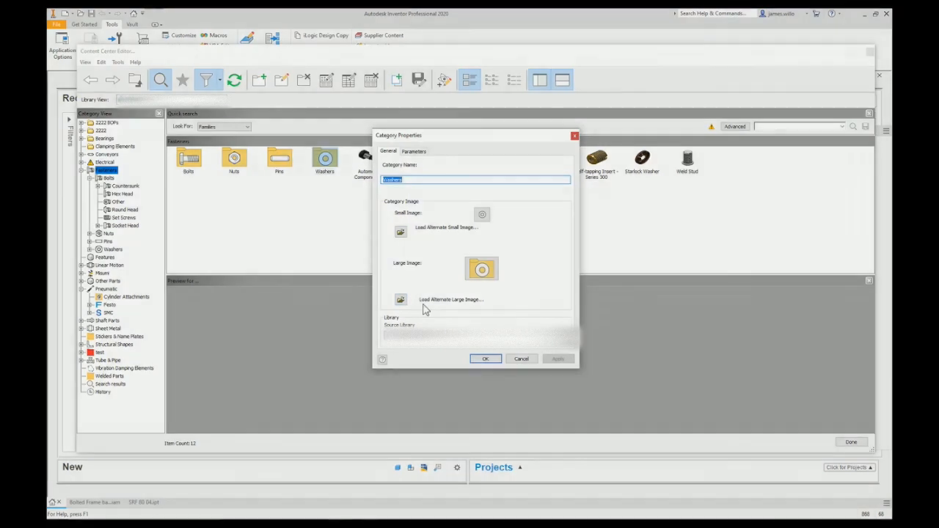